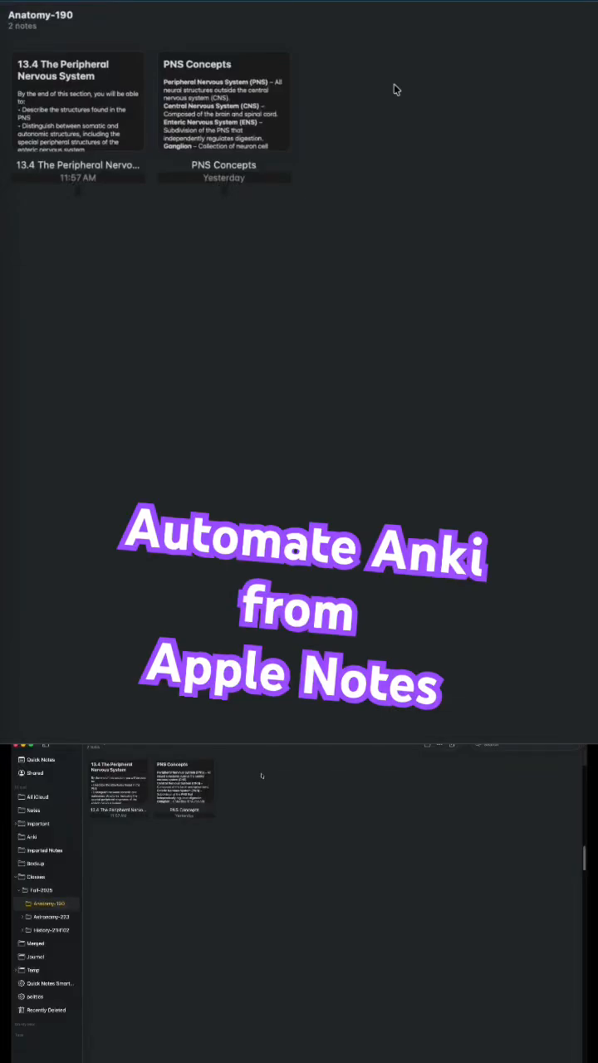
- Select the '13.4 The Peripheral Nervous System' note in the Anatomy-190 folder
left_click(78, 101)
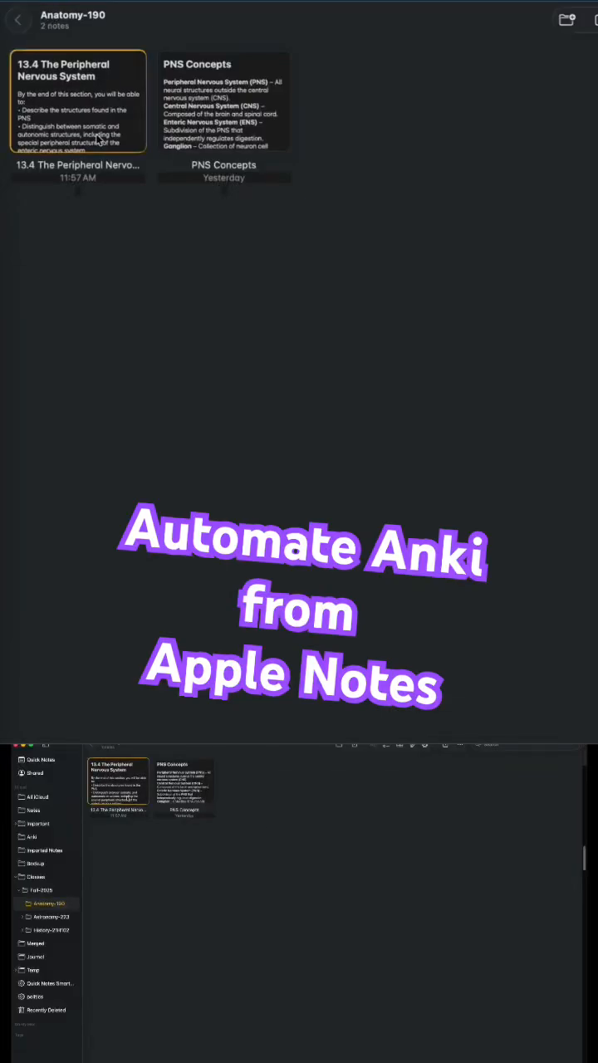
left_click(78, 101)
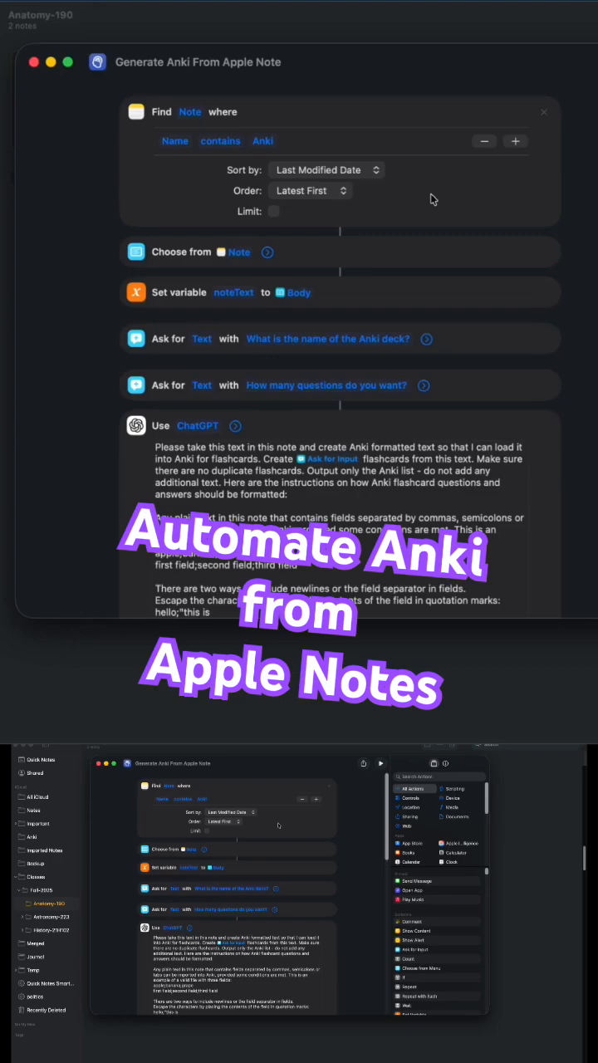
mouse_move(589, 336)
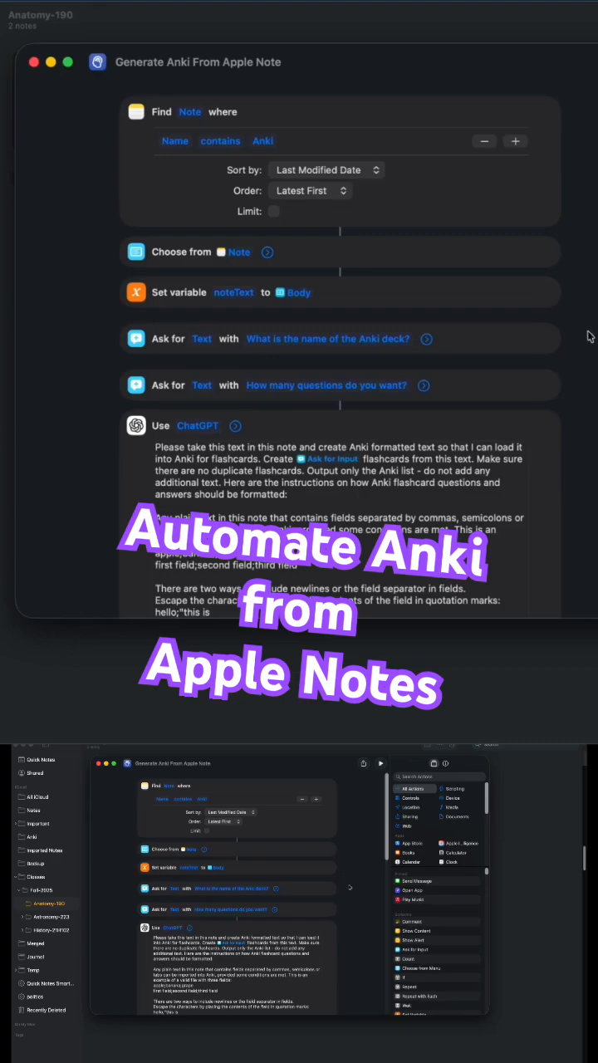
mouse_move(592, 389)
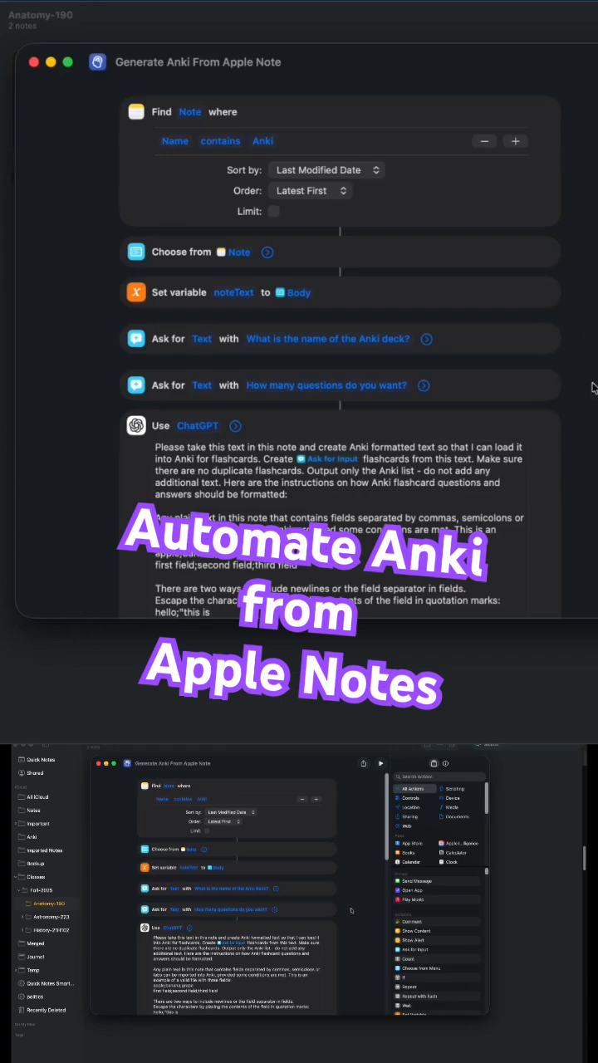